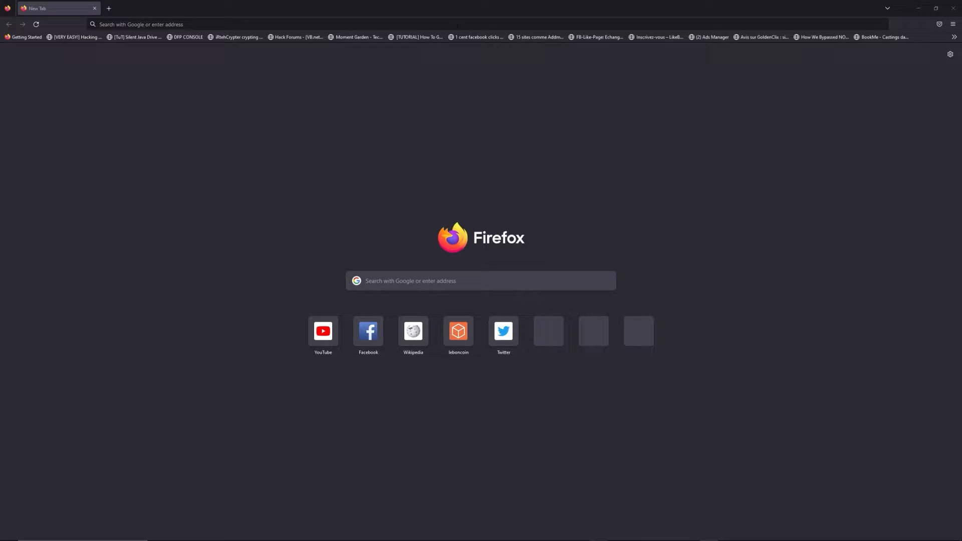
Step: Search for 'freewebtools' and reach the 192.168 router login guide
type("freewebtools.com/192.168/")
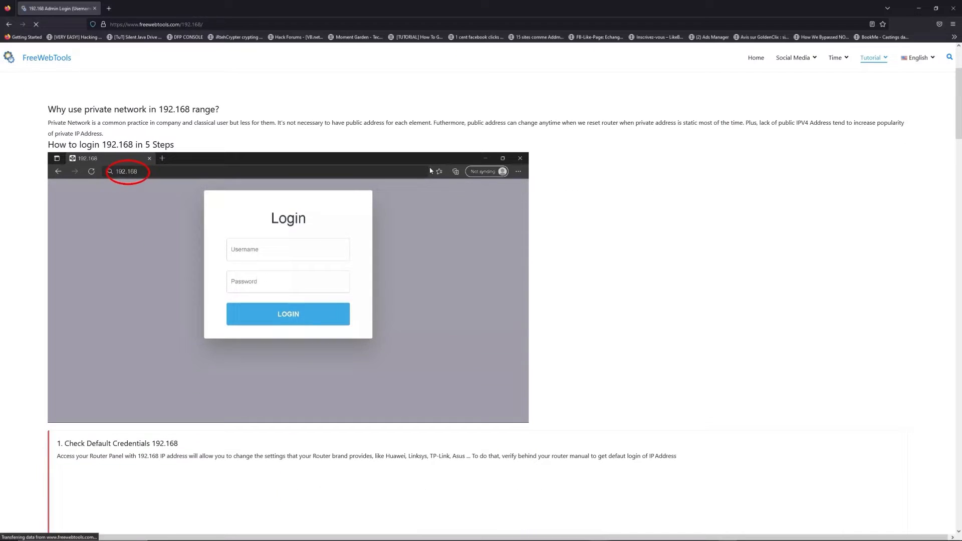
Step: Scroll down the 192.168 login guide before bringing up the Run box with cmd
scroll("down", 3)
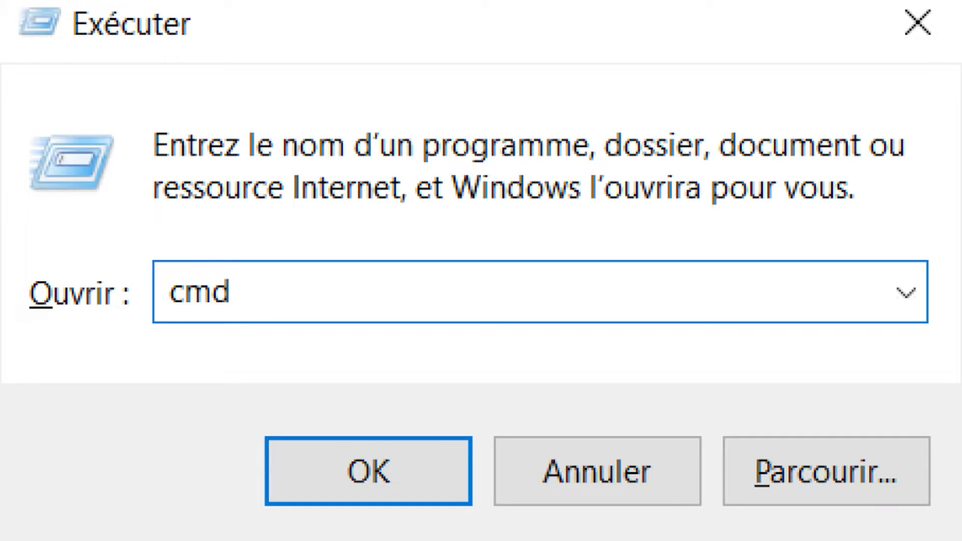
Step: Dismiss the Run dialog and return to the guide's step 2 on launching cmd
left_click(368, 471)
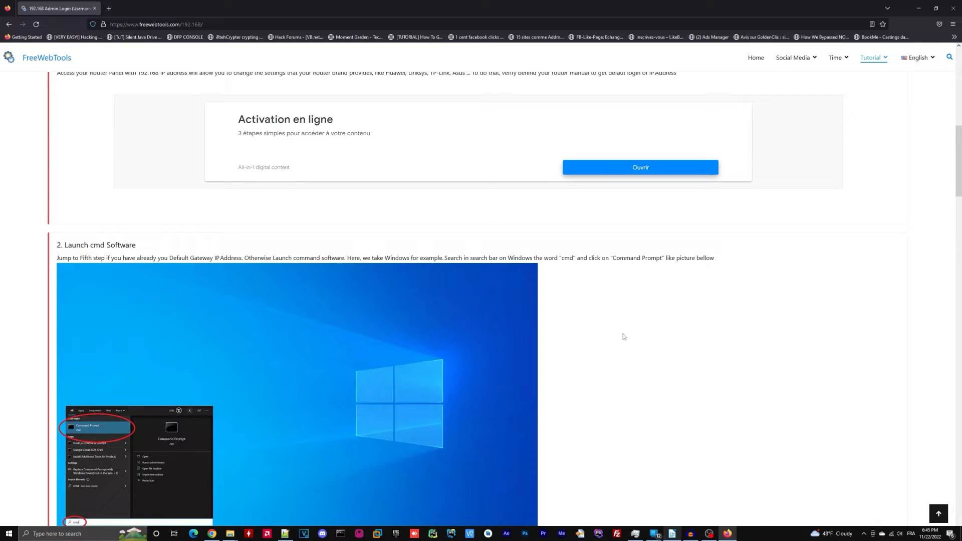
Step: Filter the router list to 192.168.1.1 and open its default credentials page
scroll("down", 3)
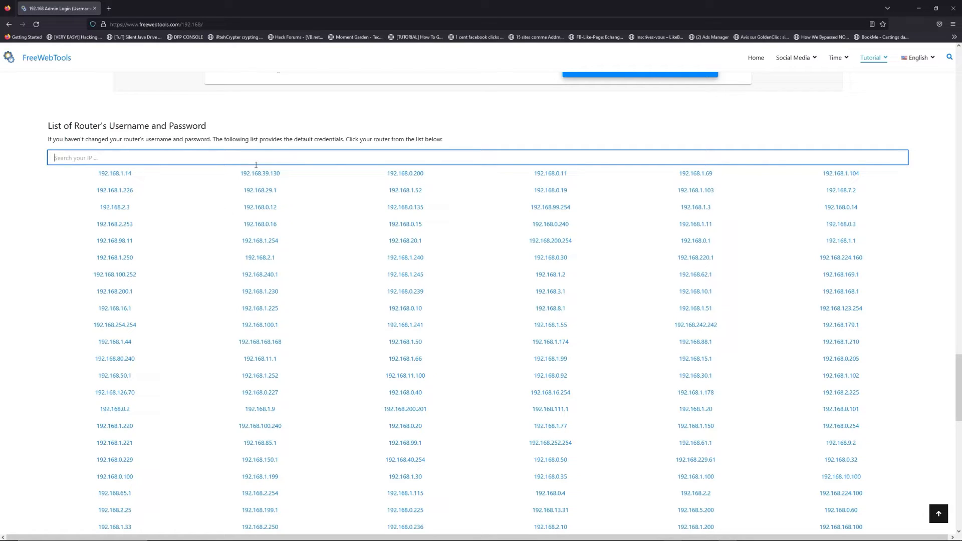
type("192.168.1.1")
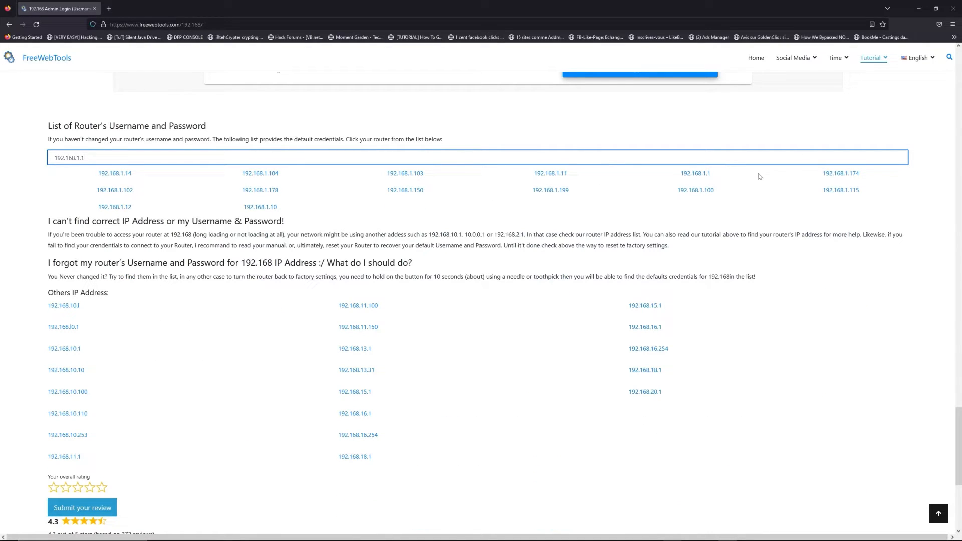
left_click(694, 174)
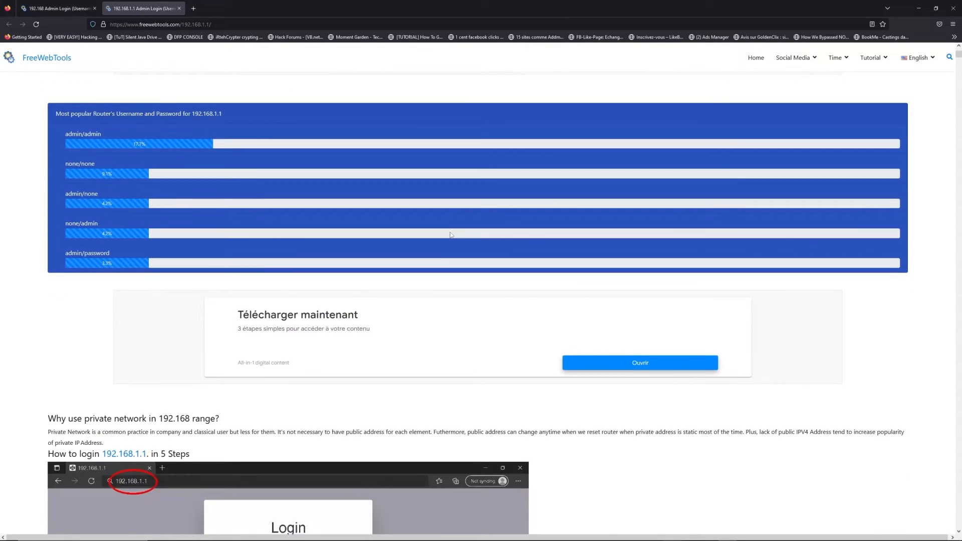
Step: Choose a router brand and review its default username/password table
scroll("down", 3)
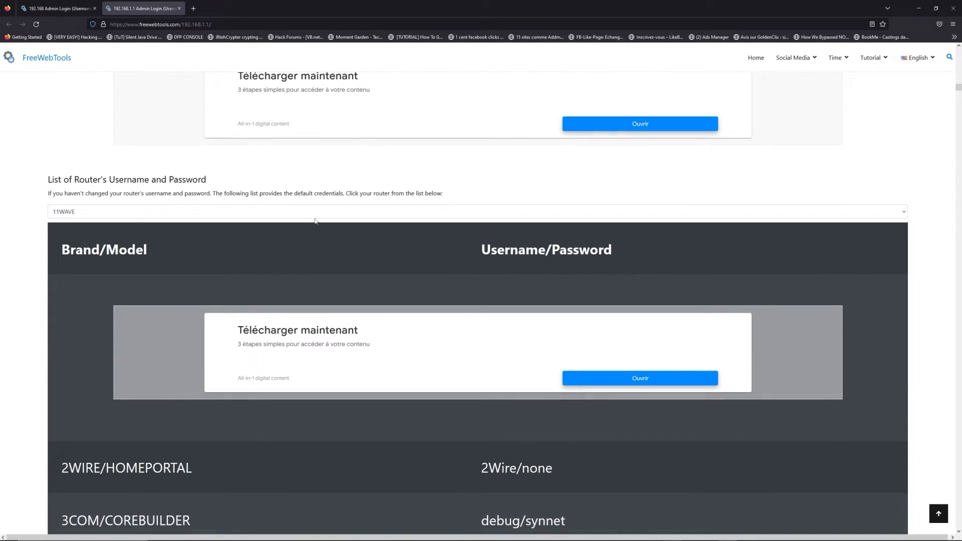
left_click(475, 212)
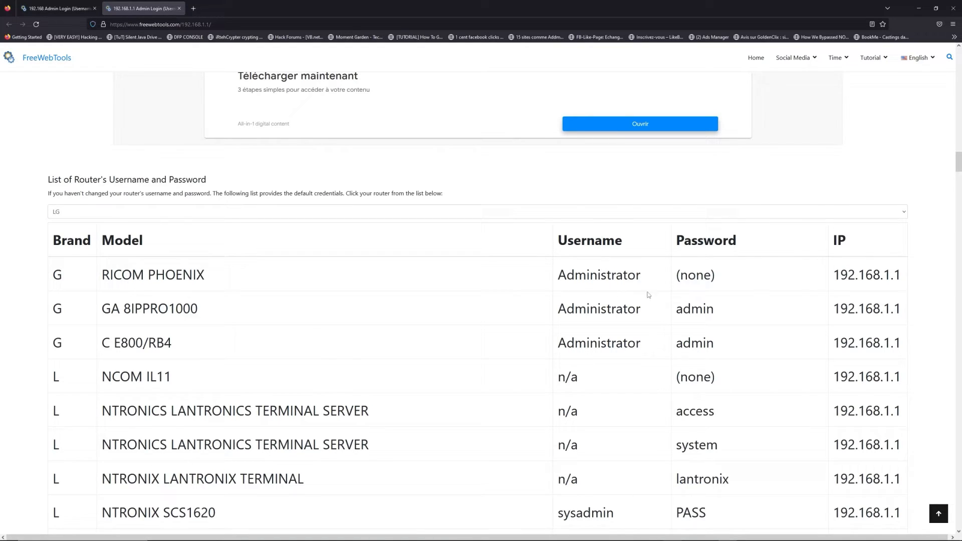
scroll("down", 3)
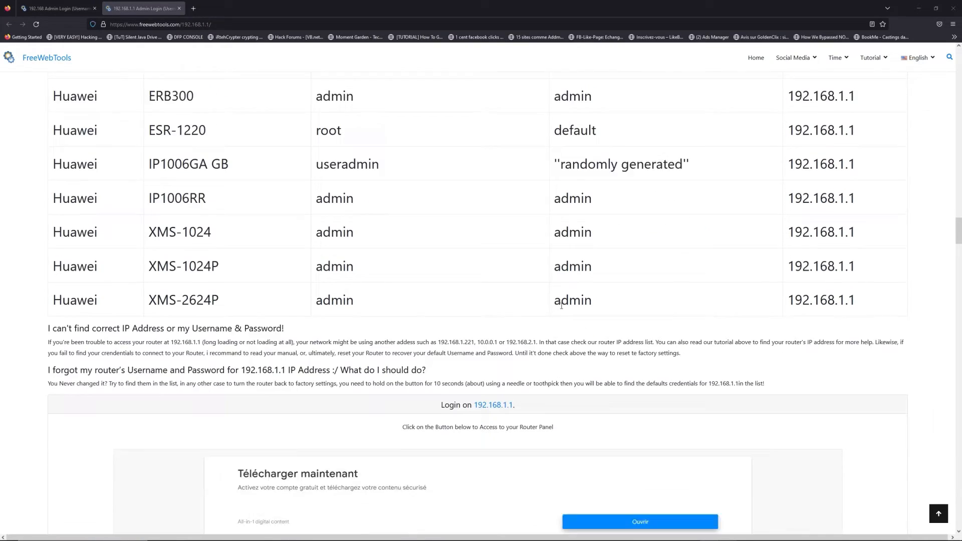
scroll("down", 3)
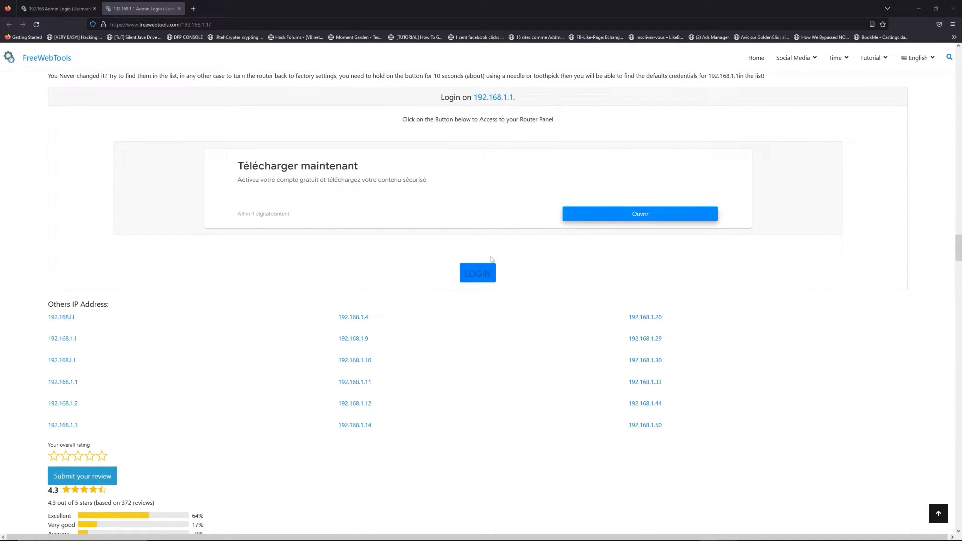
Step: Launch the 192.168.1.1 router login page from the LOGIN button
left_click(477, 273)
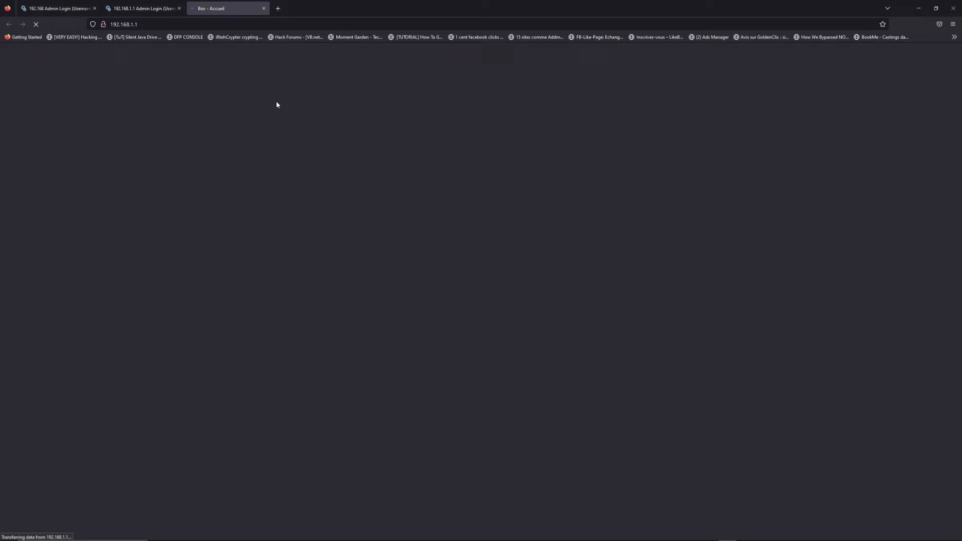